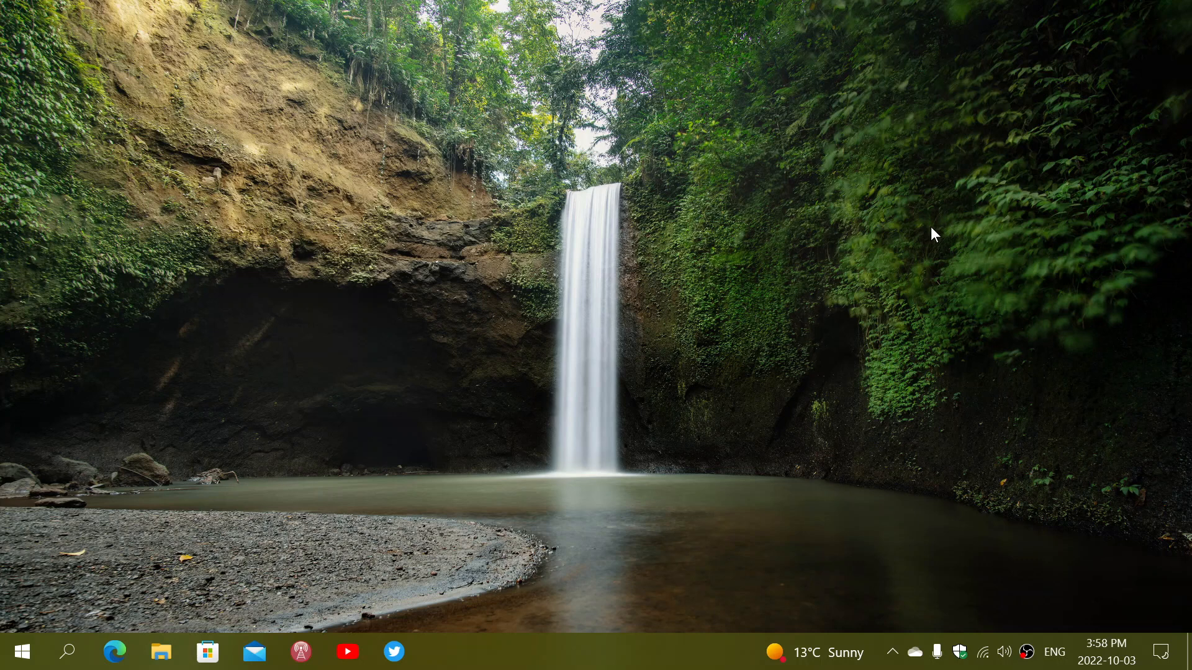
mouse_move(516, 427)
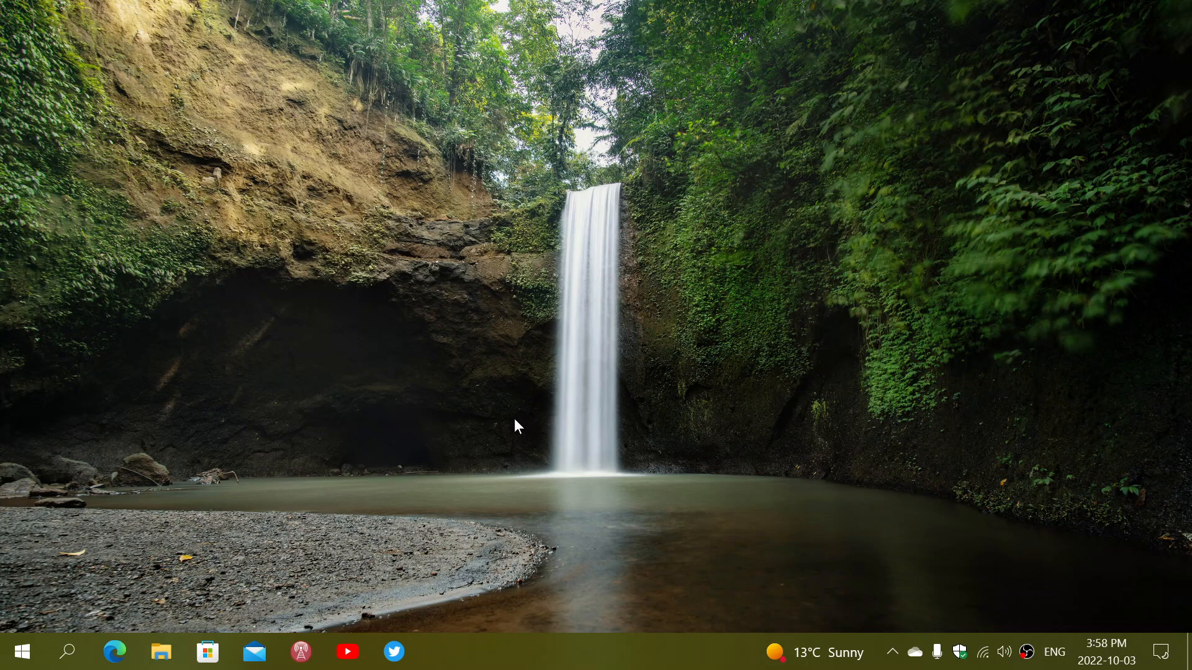
mouse_move(283, 494)
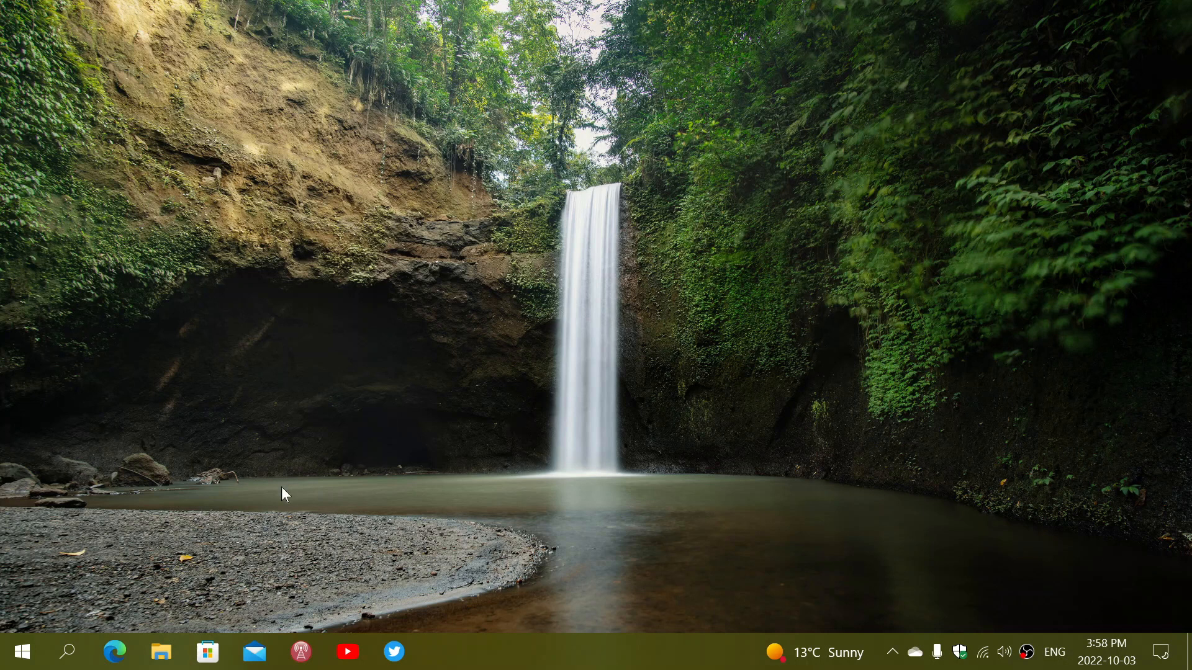
mouse_move(172, 572)
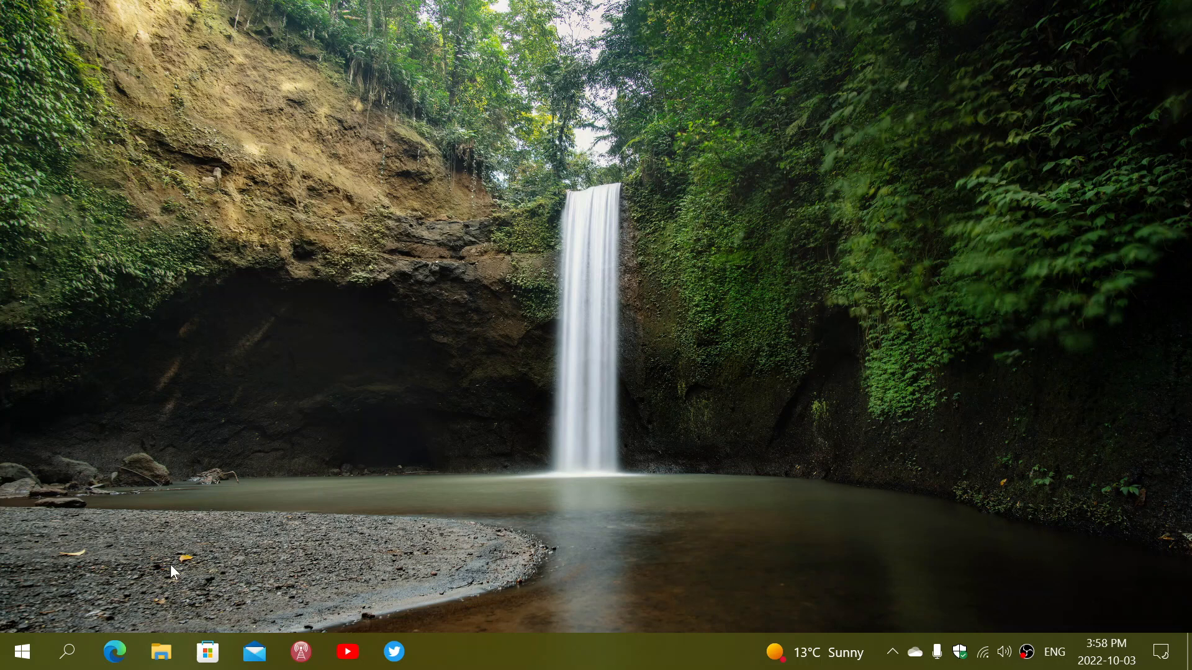
mouse_move(136, 563)
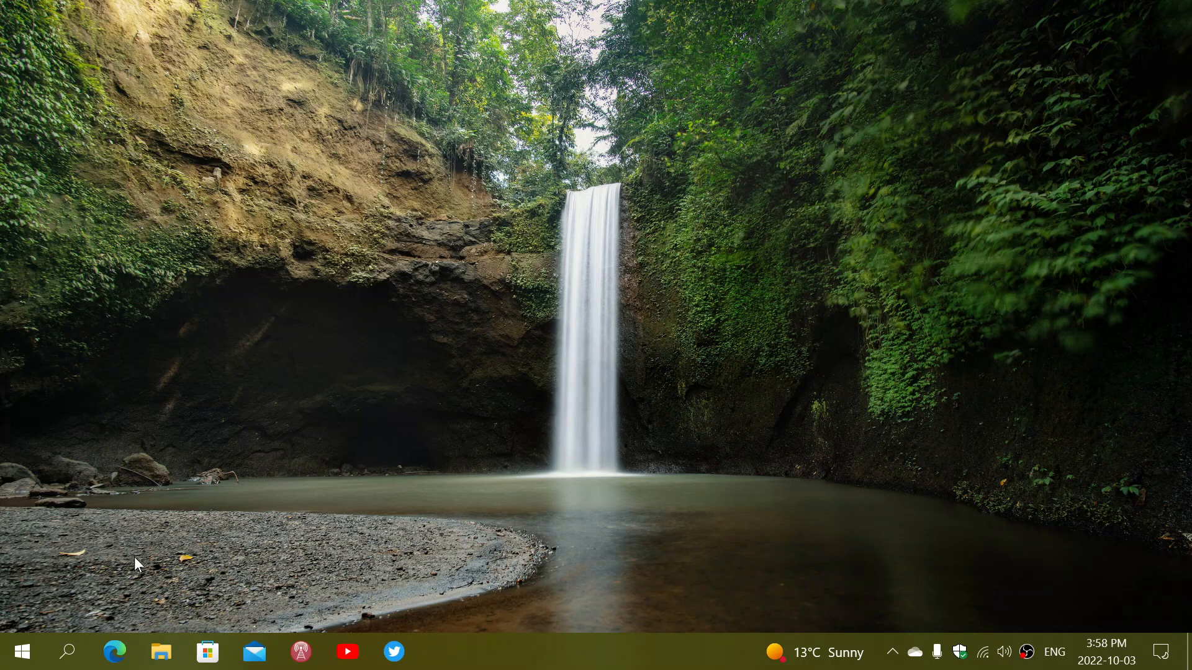
mouse_move(90, 620)
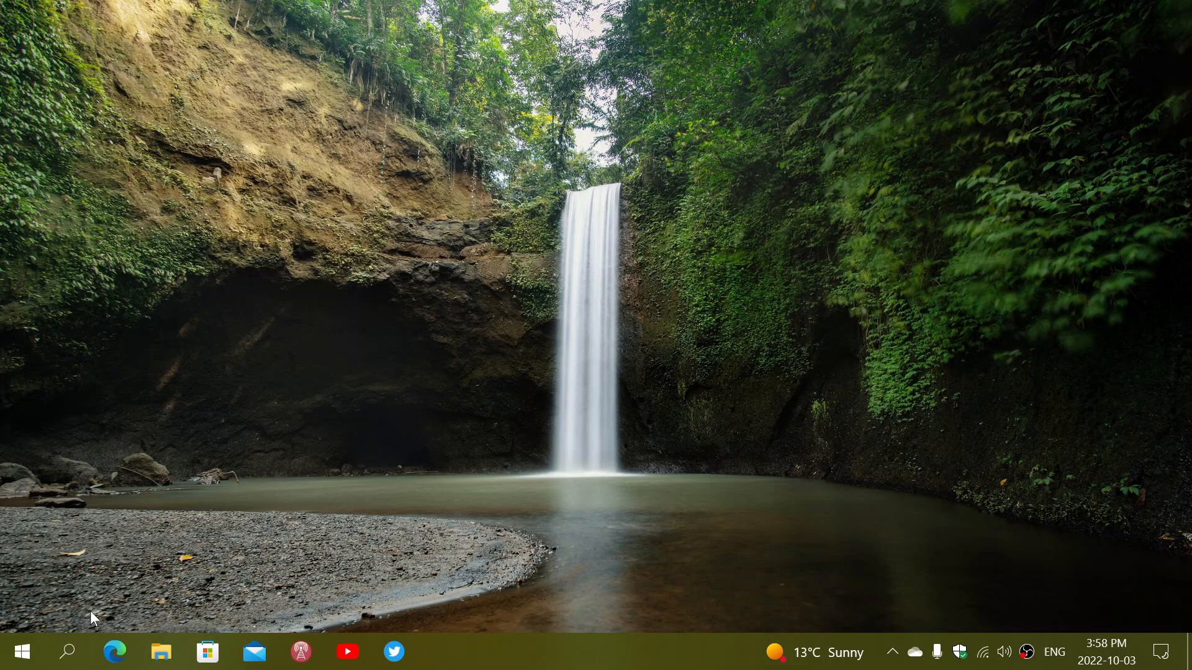
mouse_move(67, 651)
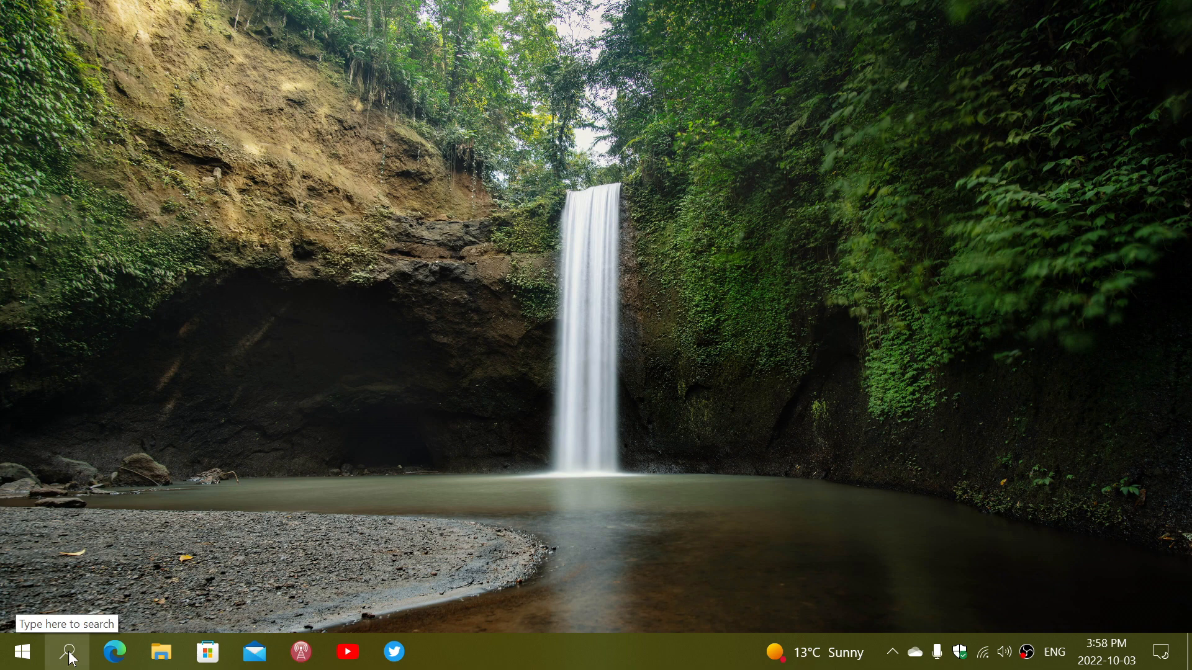
Launch Google Chrome from Windows search's recent apps, landing on the La Presse page
click(67, 652)
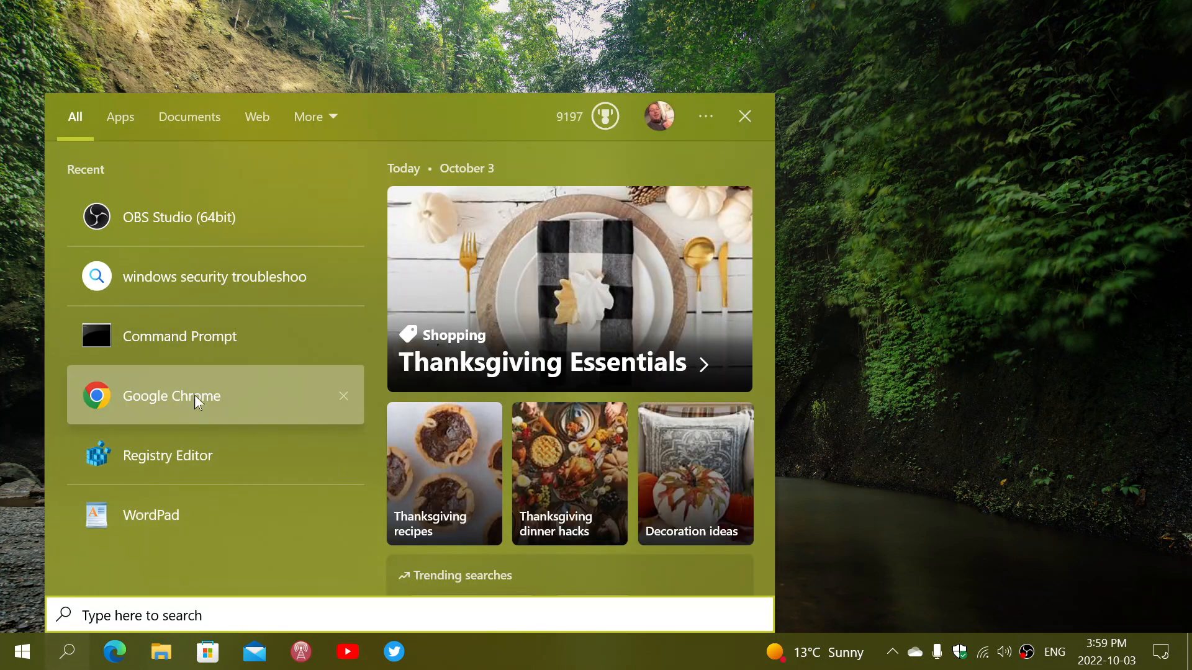
click(172, 395)
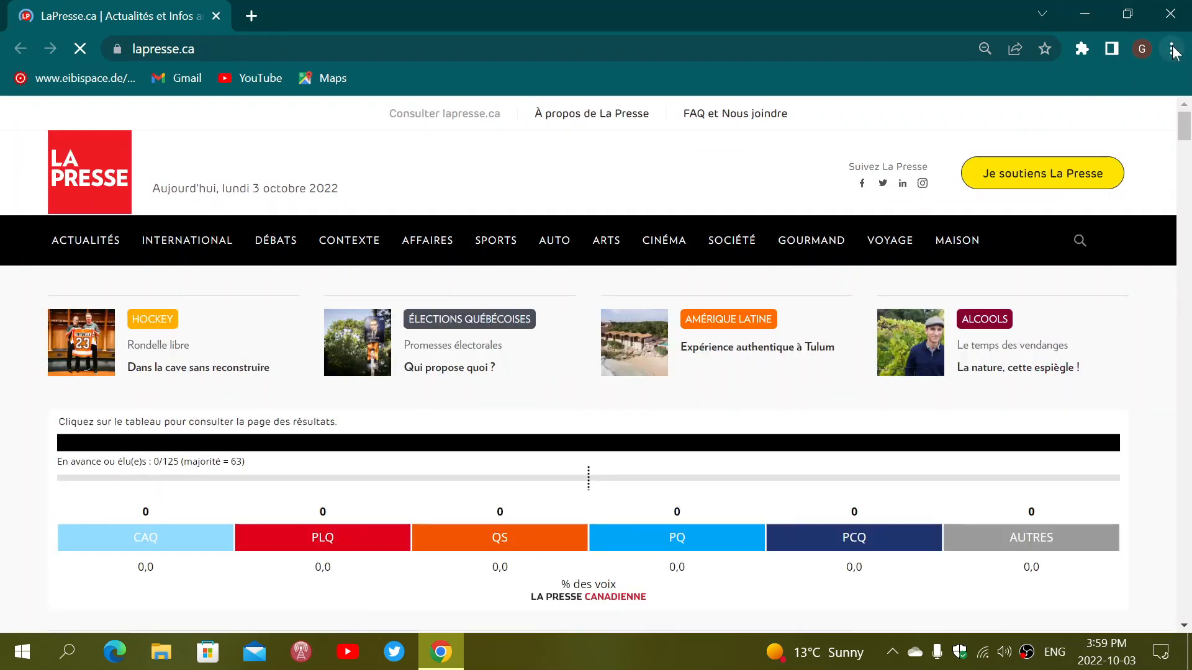
Confirm on About Chrome that the browser is up to date at 106.0.5249.91, then close it
click(1174, 48)
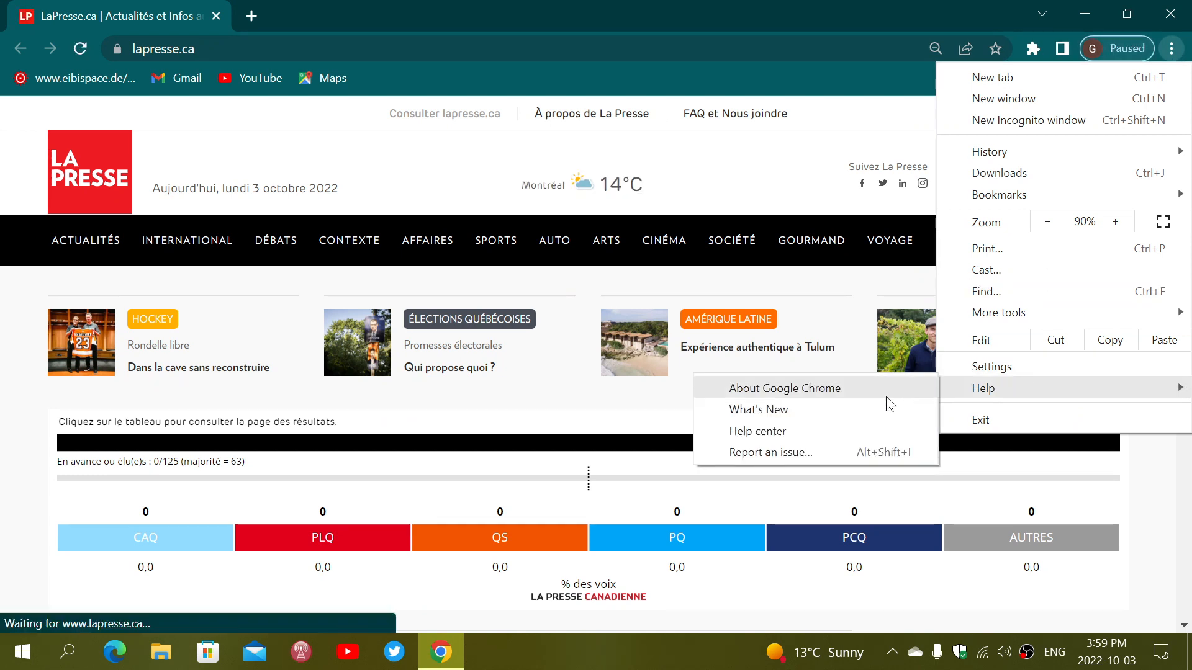
click(785, 388)
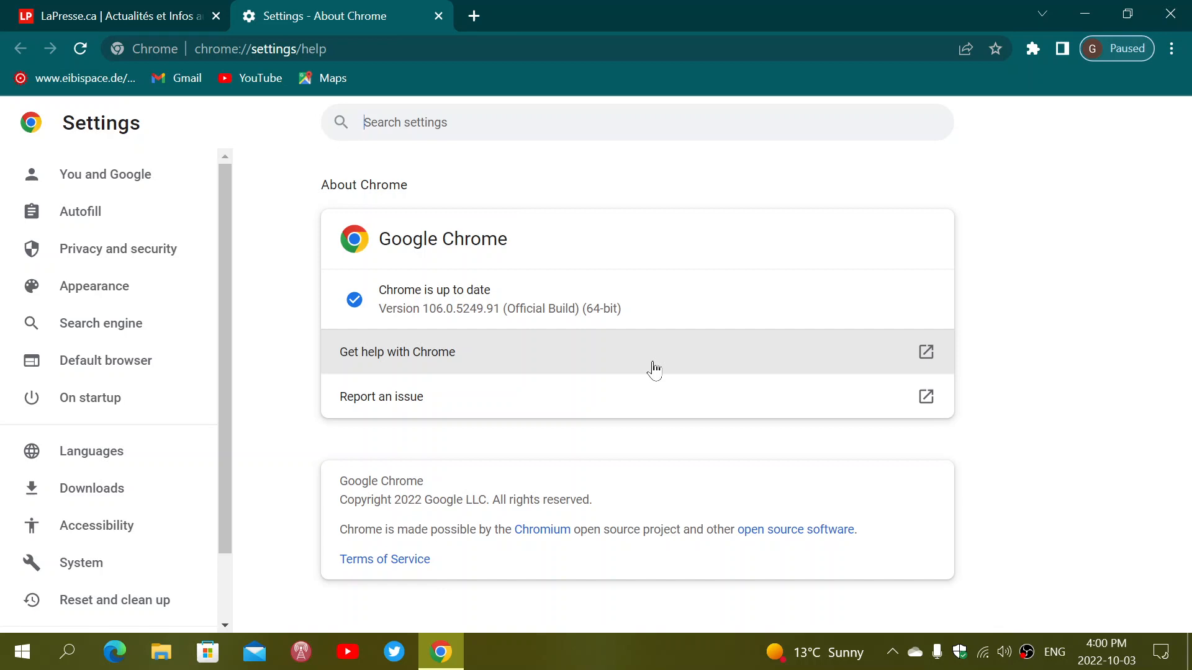
mouse_move(871, 189)
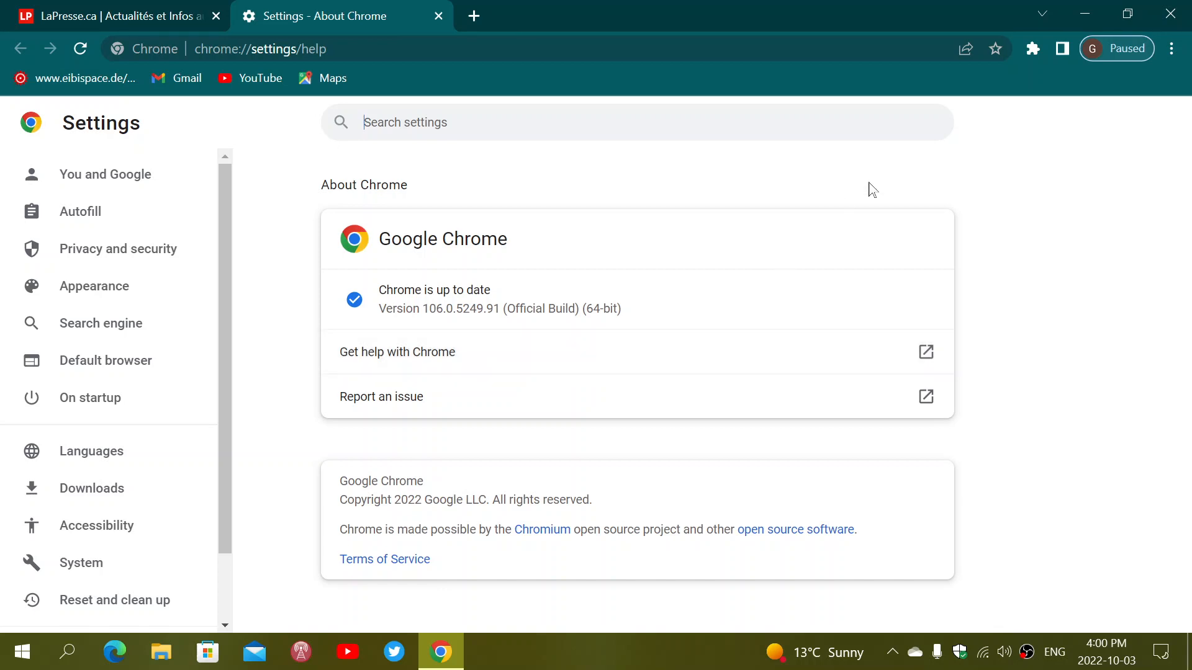
mouse_move(1063, 168)
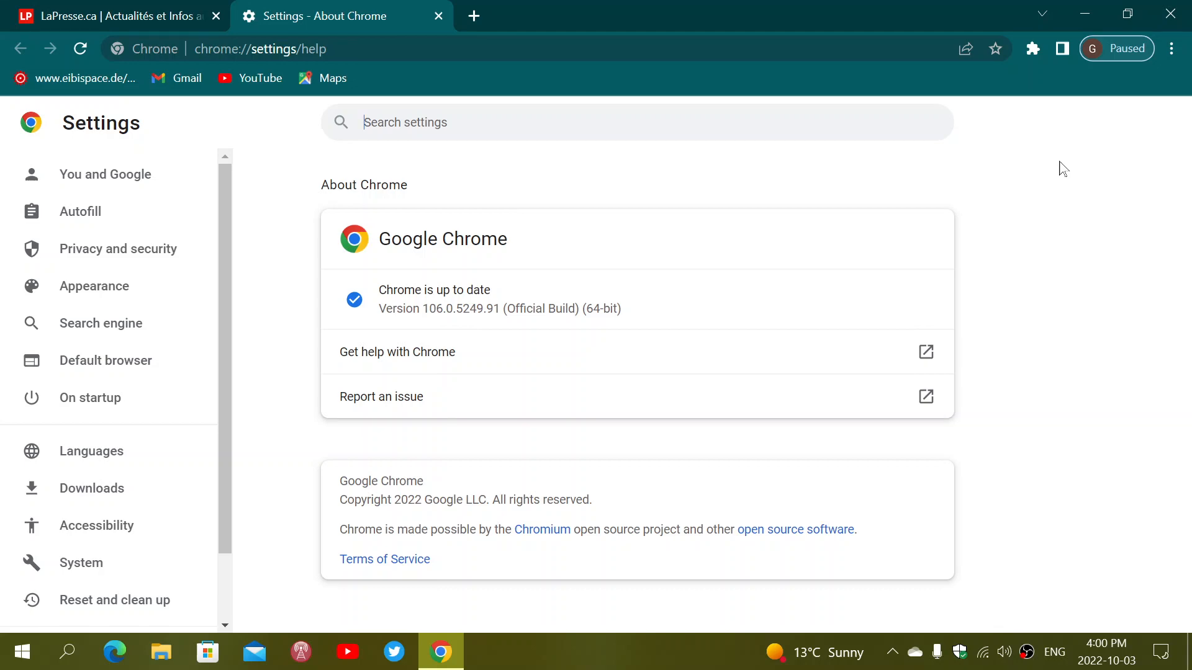
mouse_move(1174, 15)
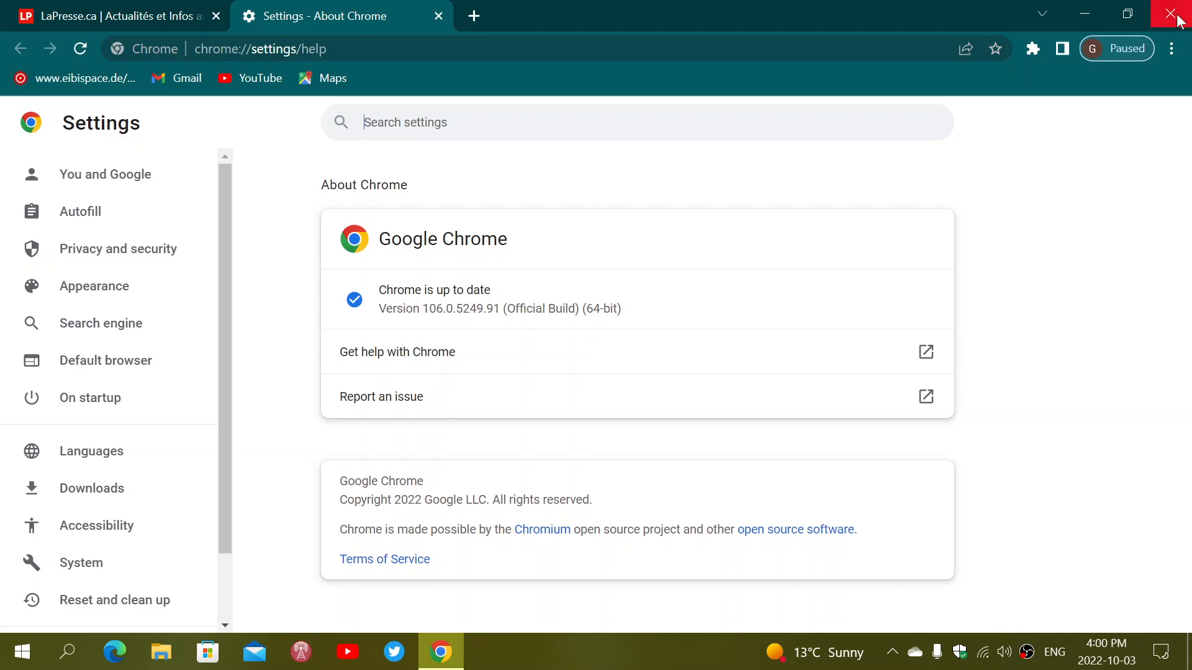
click(1177, 14)
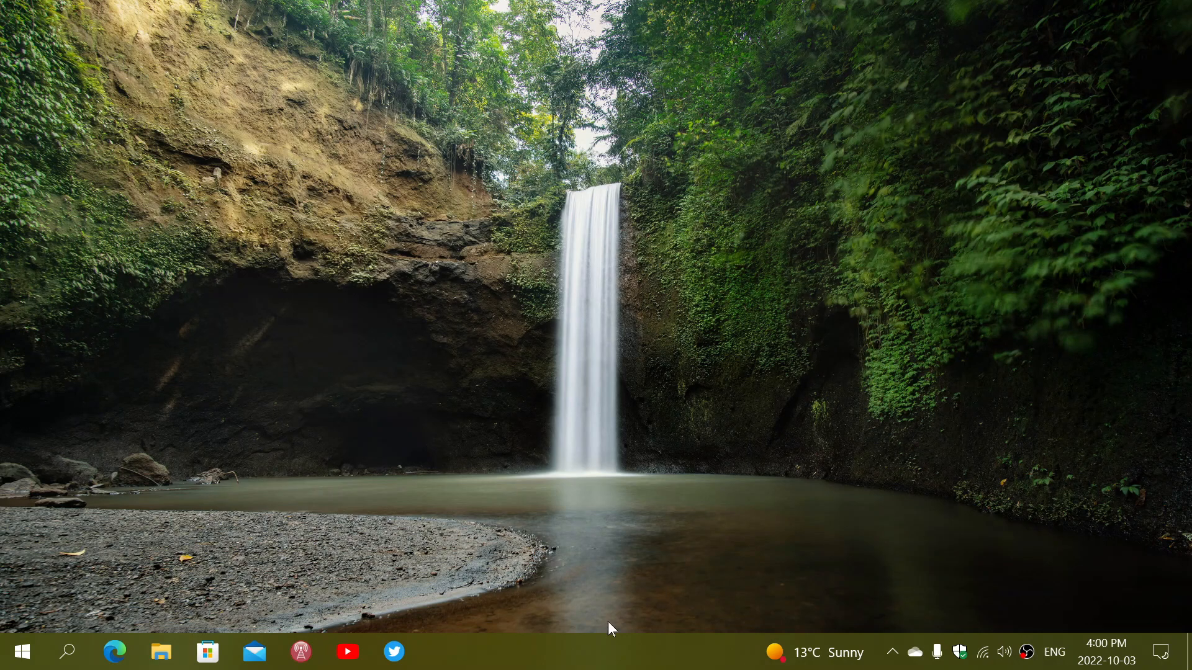
mouse_move(773, 535)
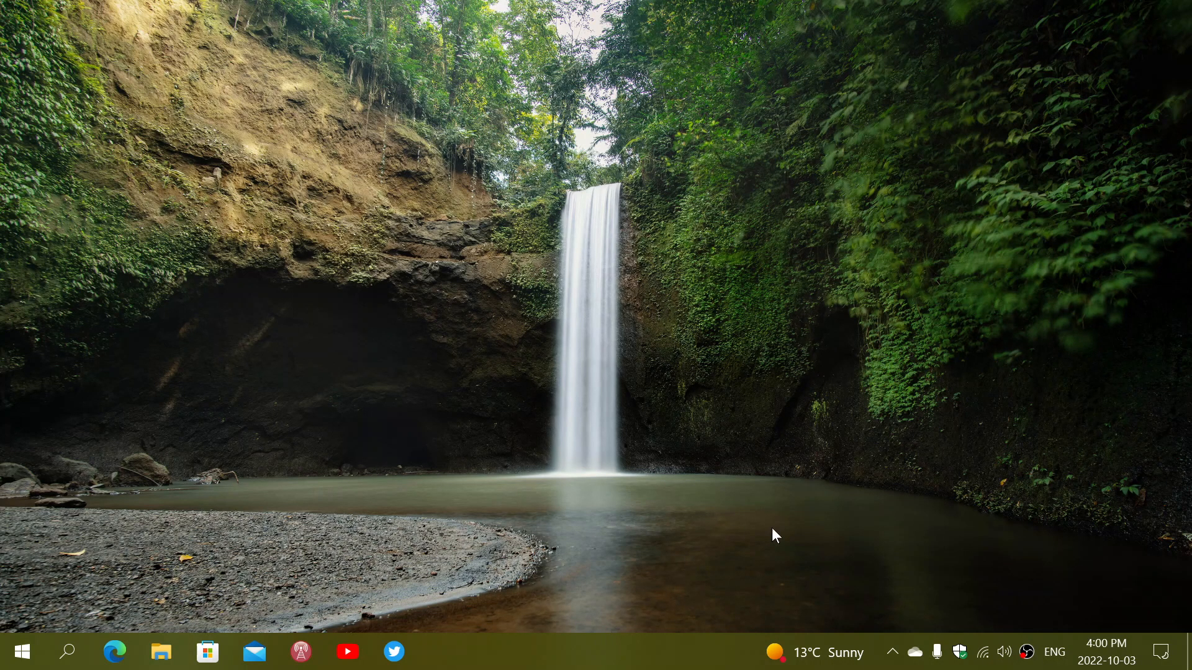